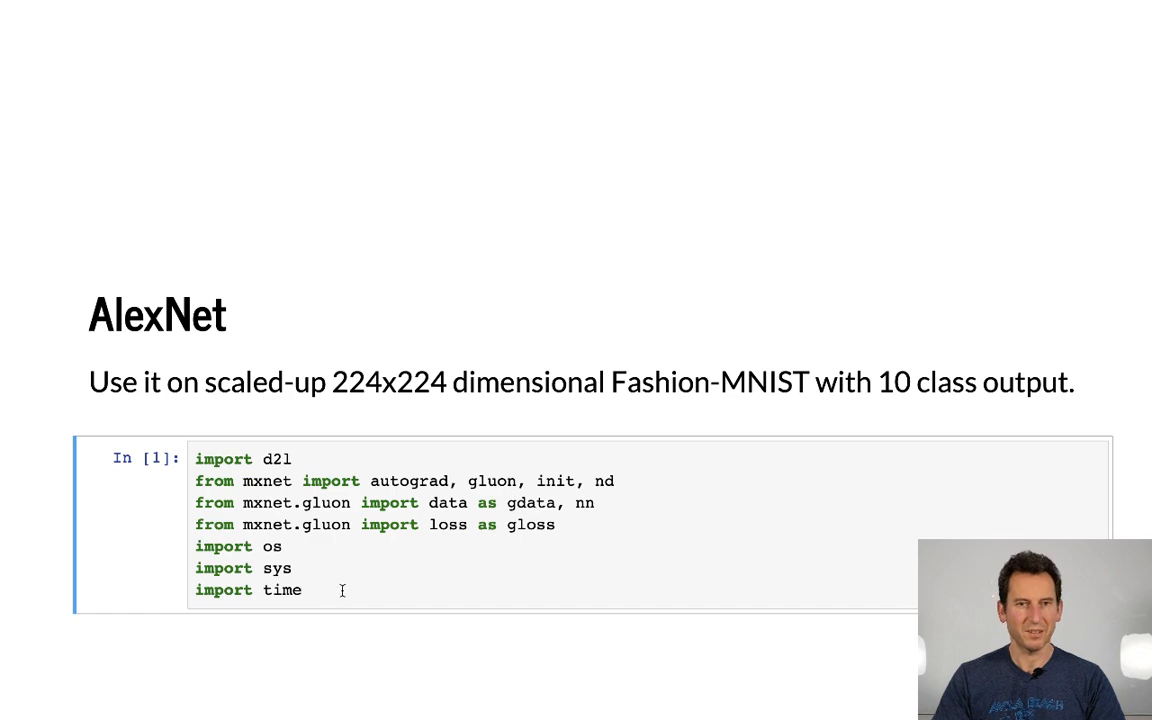
mouse_move(370, 674)
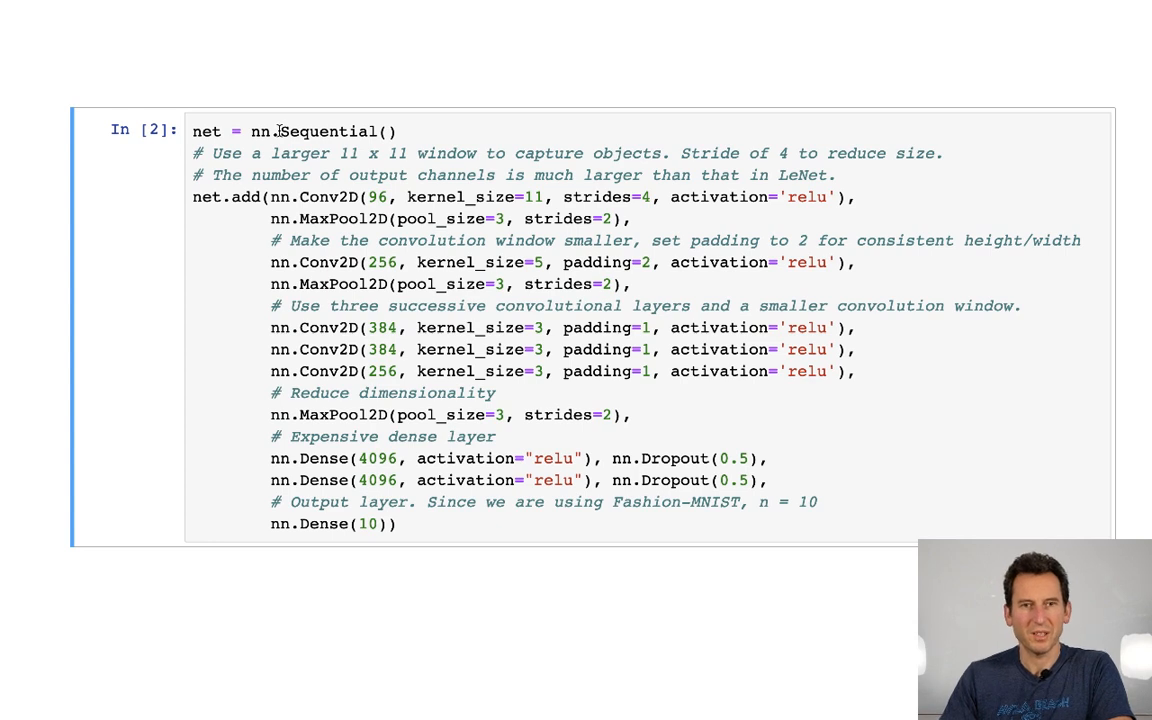
mouse_move(298, 197)
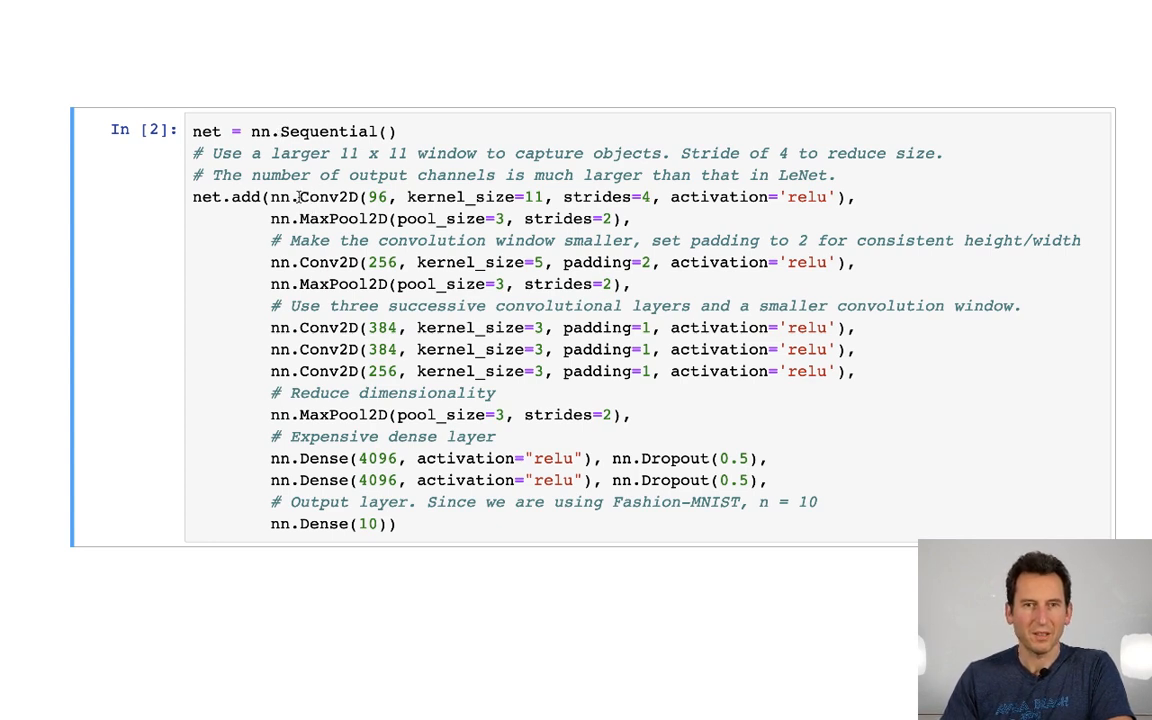
mouse_move(363, 211)
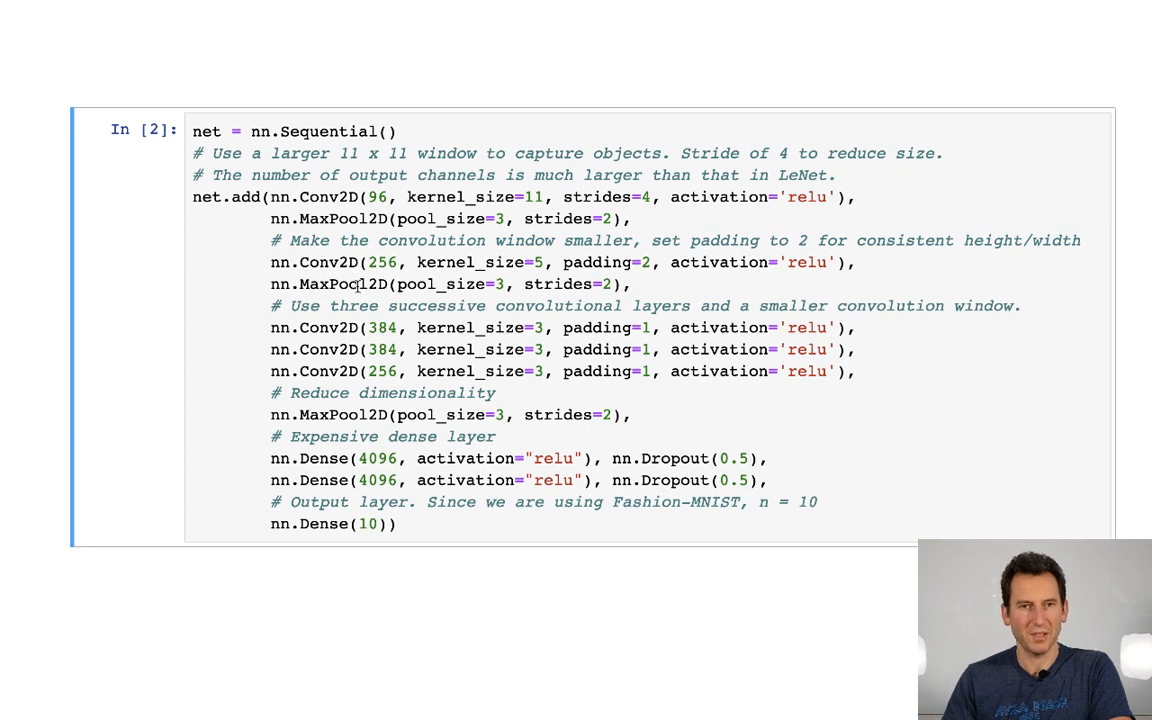
mouse_move(320, 343)
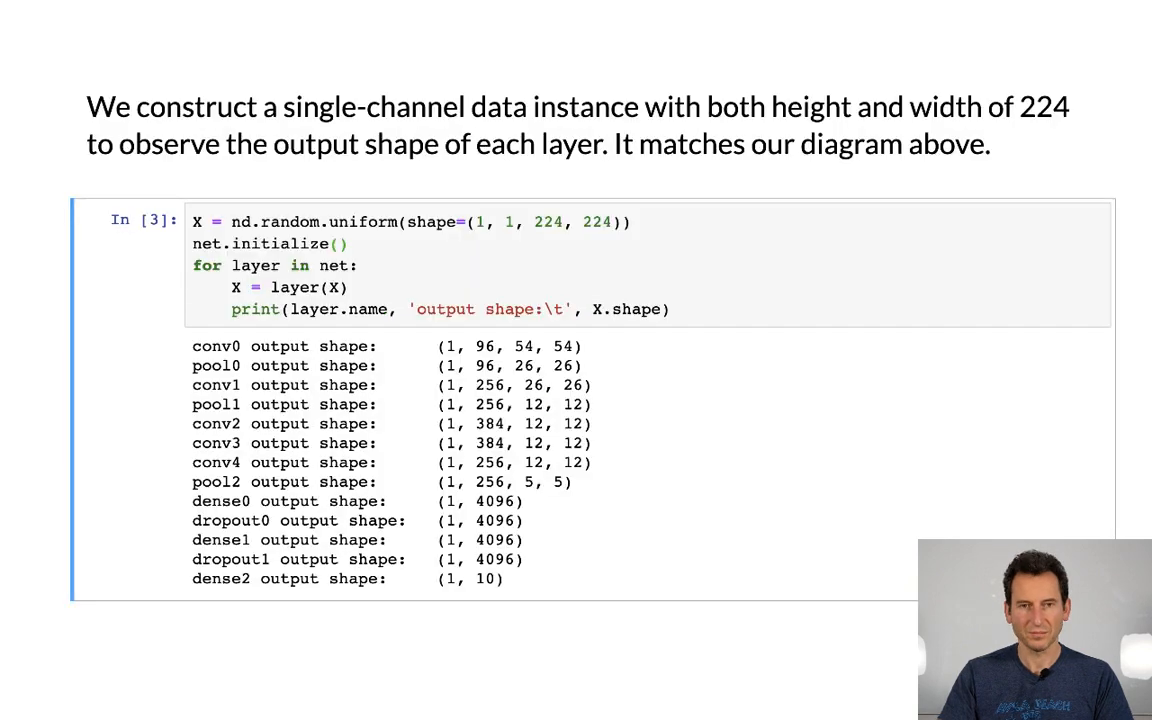
mouse_move(449, 345)
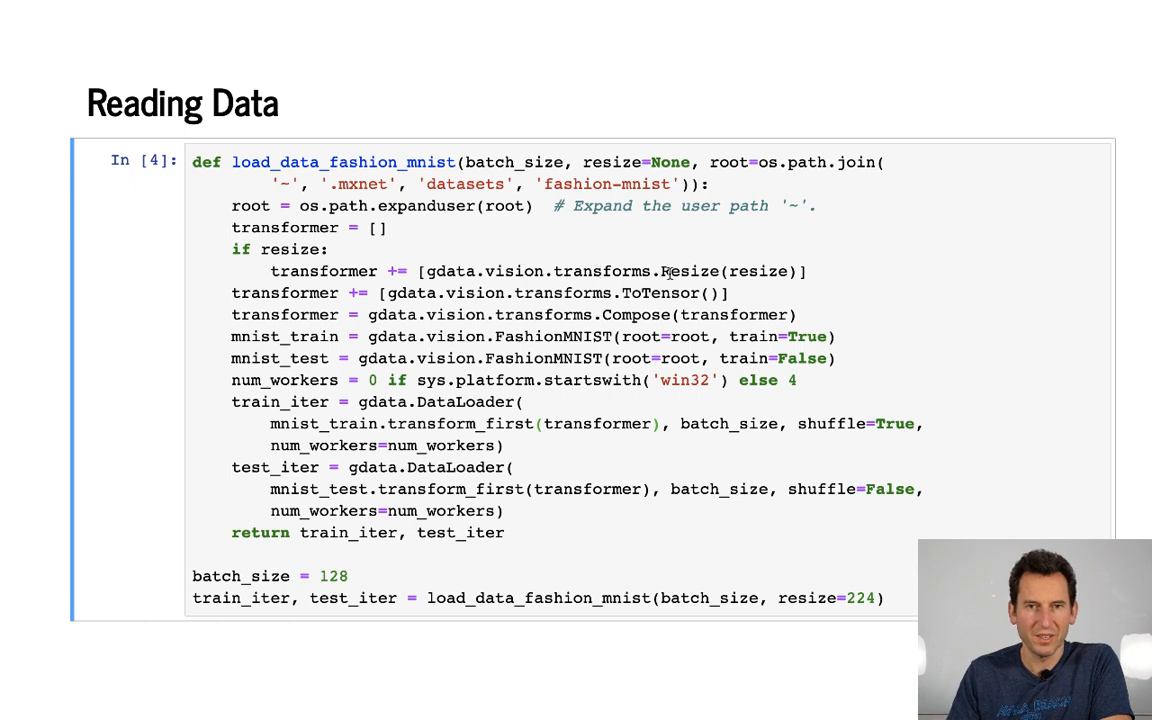
- Highlight lines of the evaluate_accuracy and train definitions while reviewing the Training cell
double_click(690, 271)
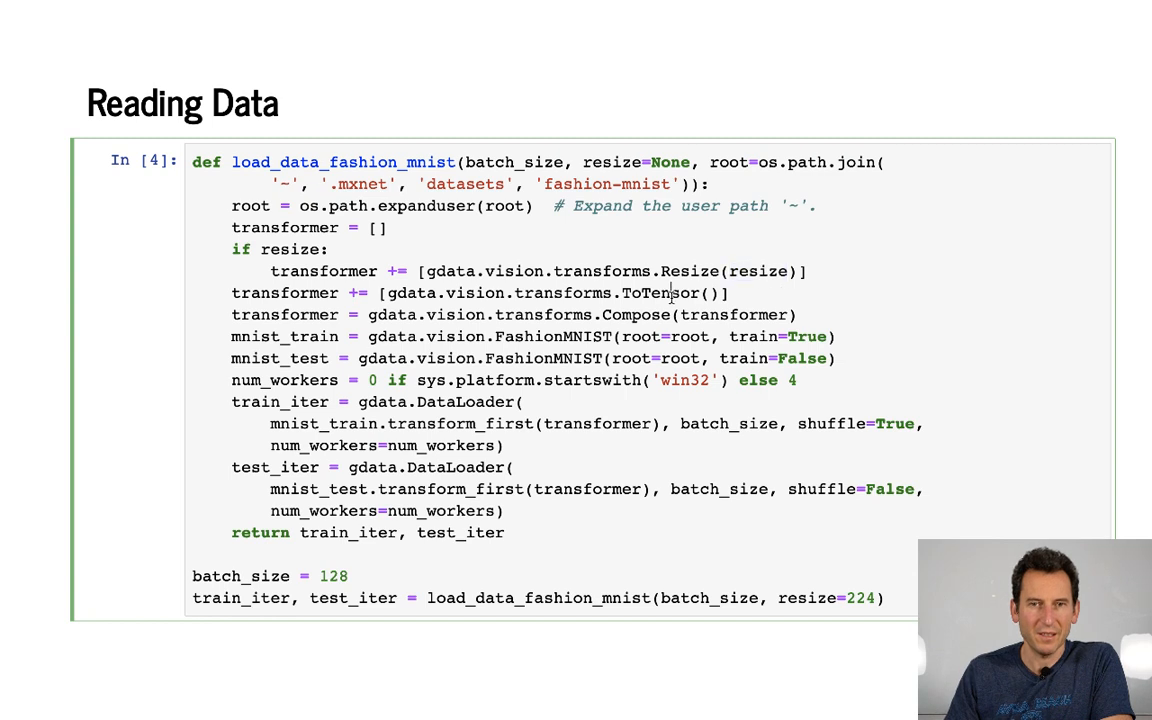
double_click(661, 293)
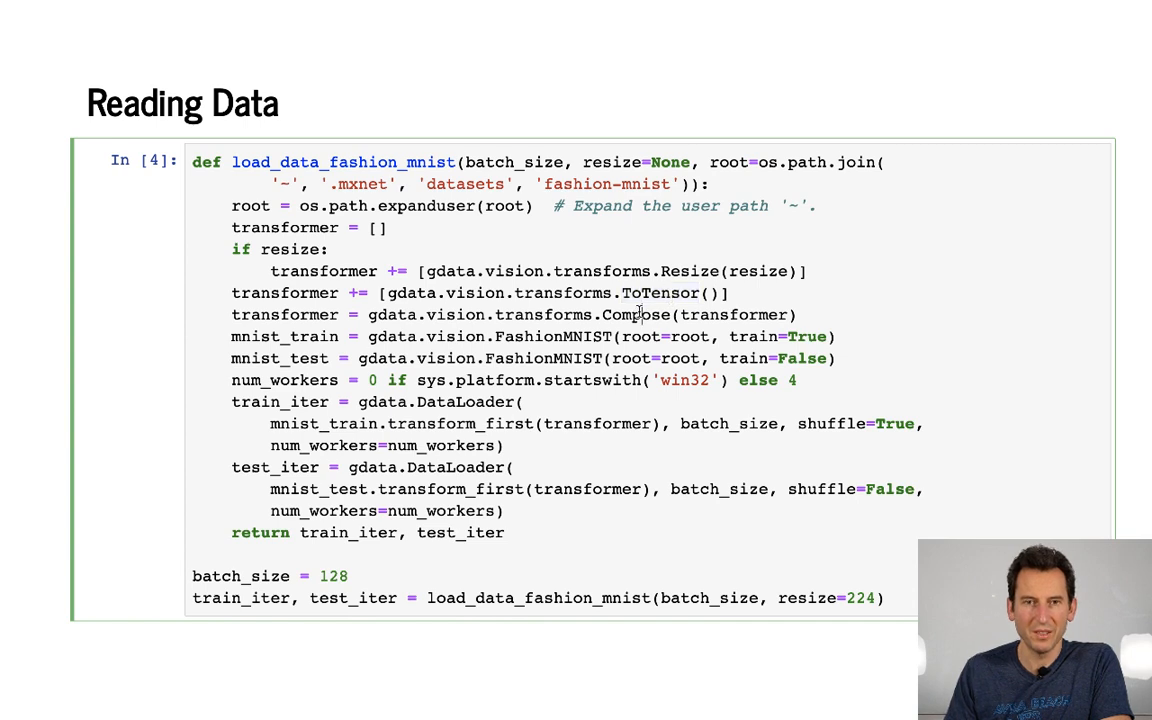
double_click(636, 314)
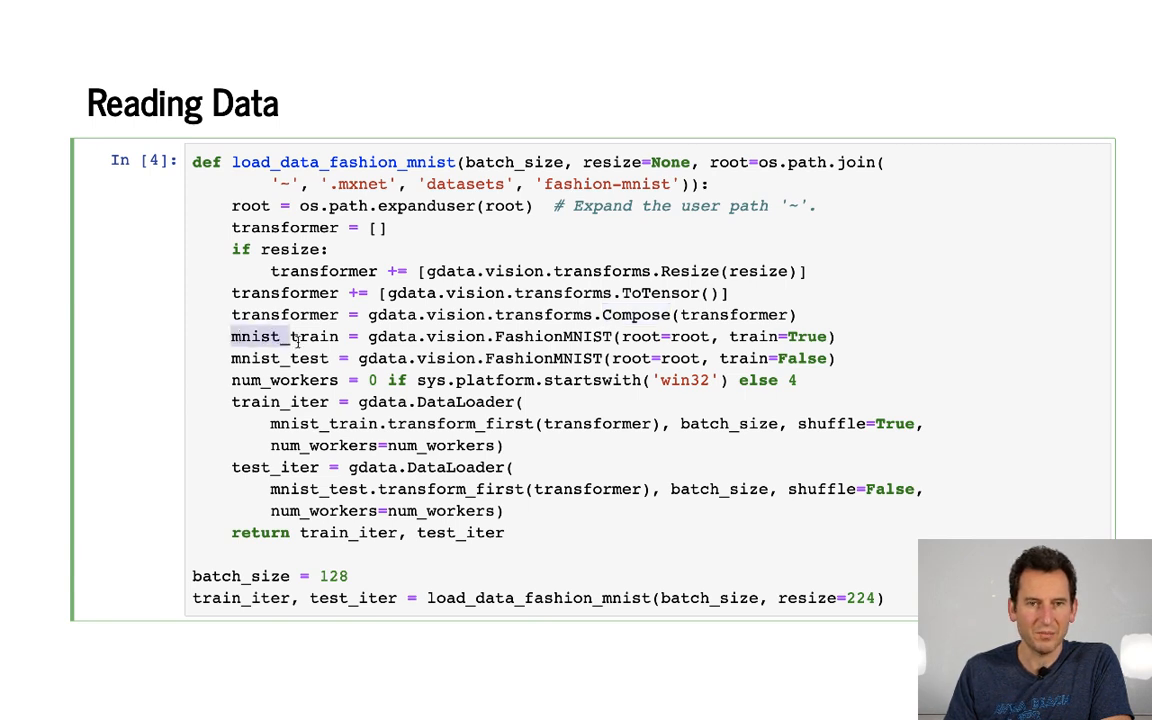
left_click_drag(232, 336, 515, 358)
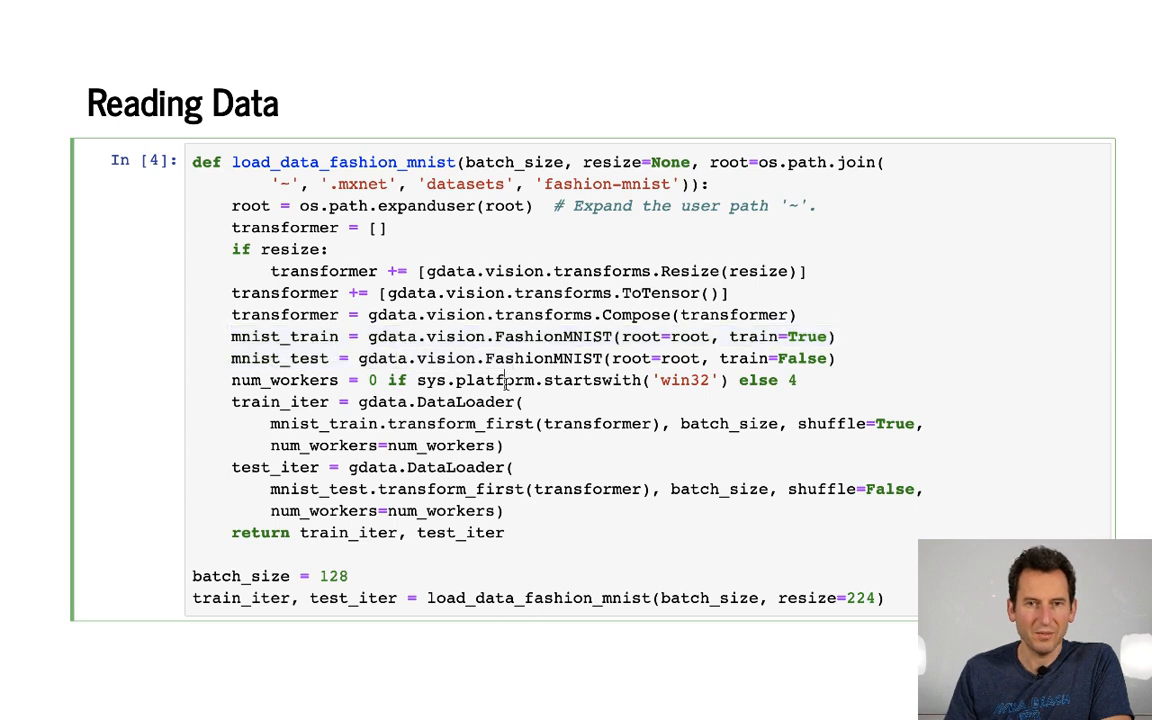
mouse_move(232, 402)
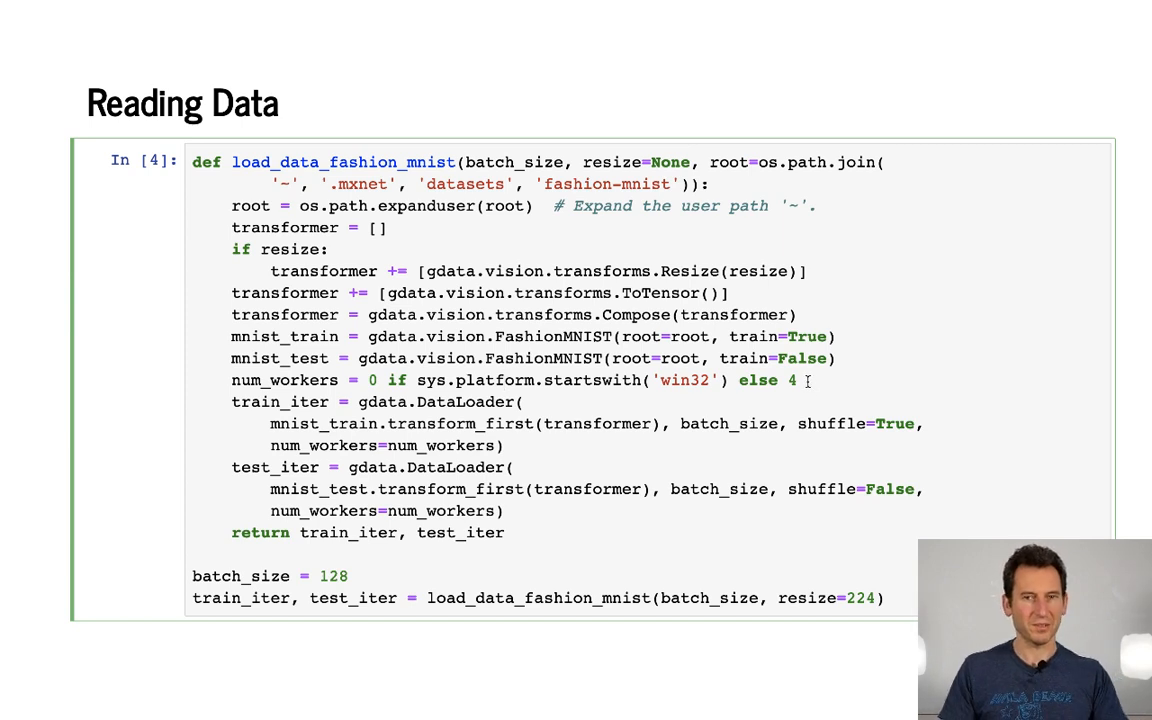
mouse_move(748, 384)
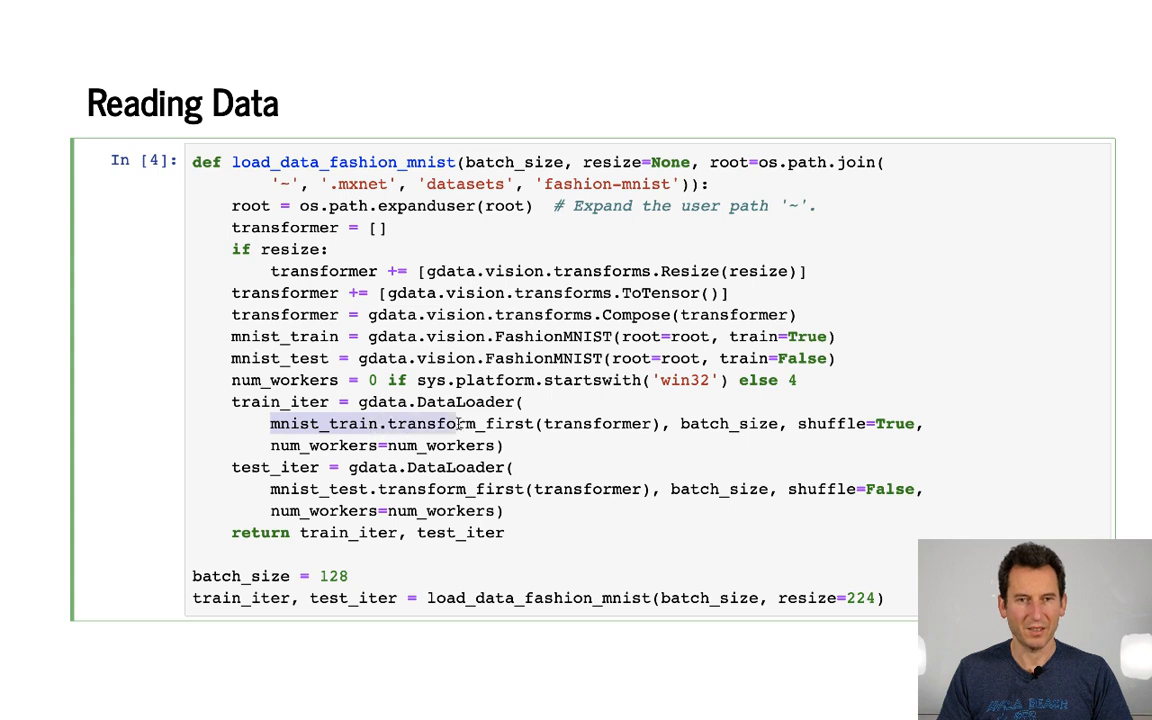
left_click_drag(460, 423, 660, 423)
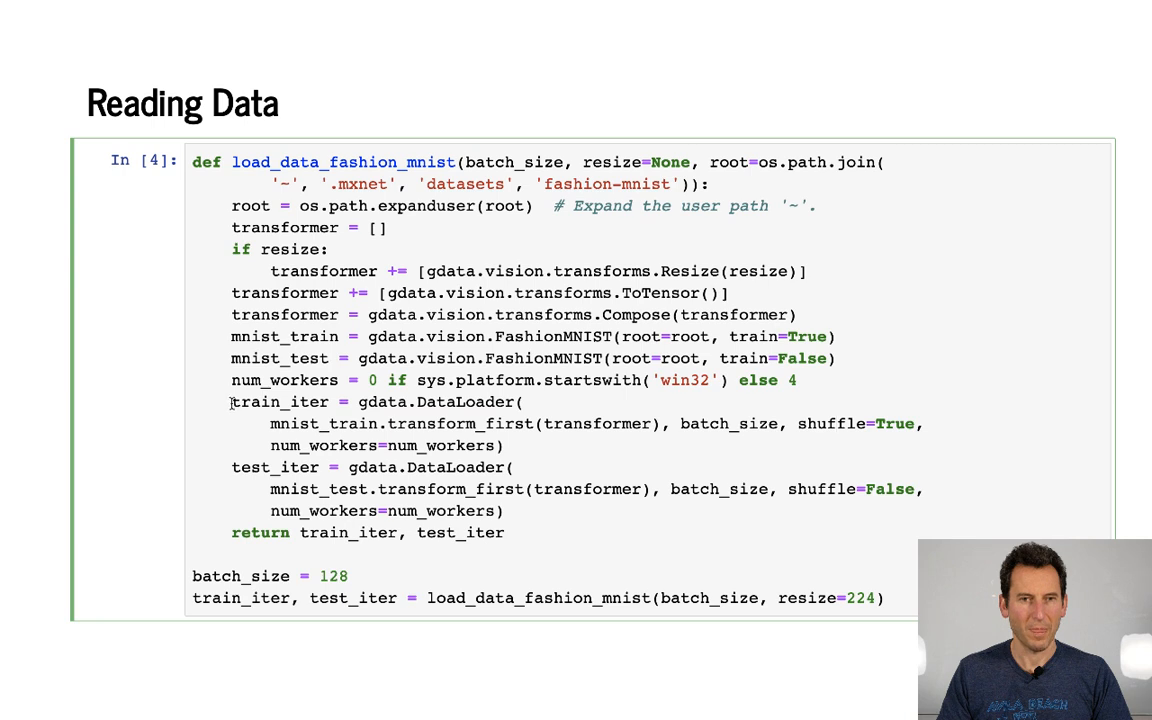
left_click_drag(231, 401, 505, 445)
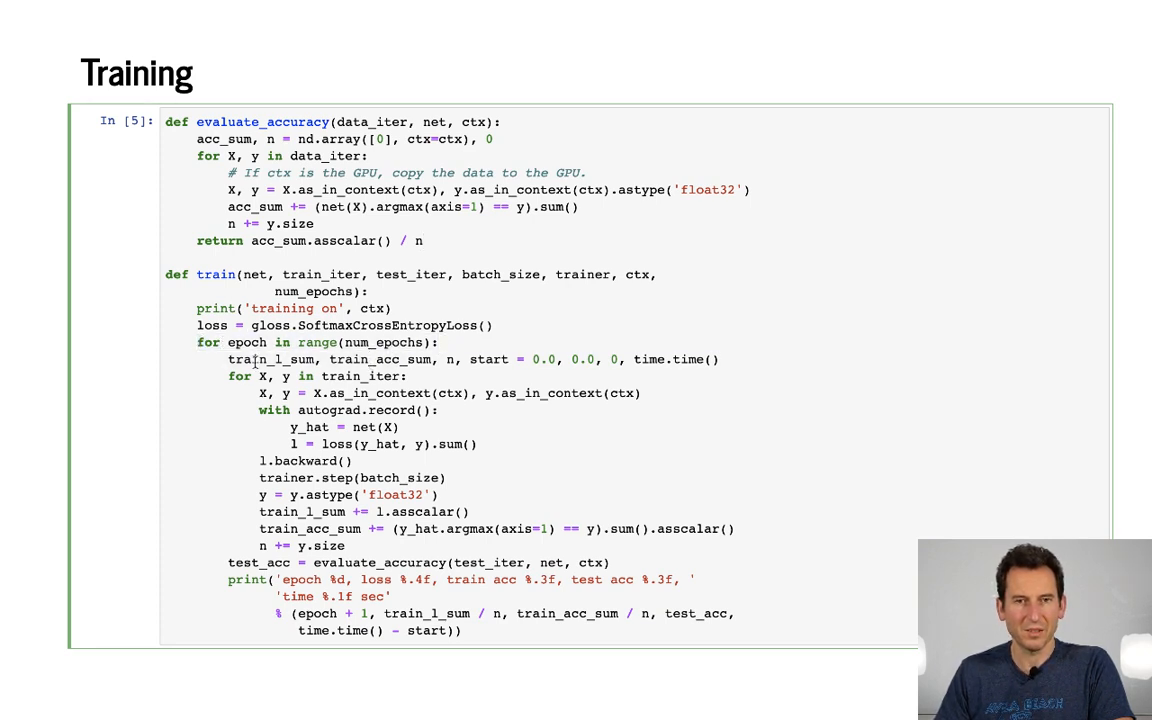
- Highlight more of the train function, then run the definitions to reach the training cell
double_click(240, 359)
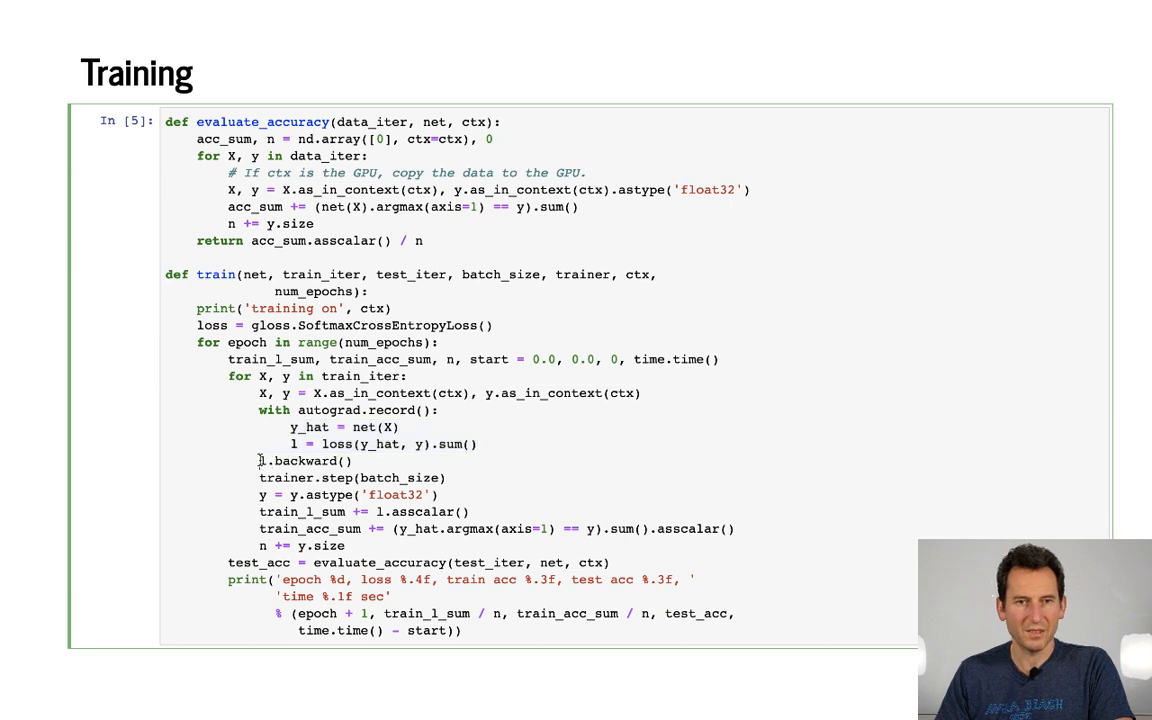
double_click(299, 461)
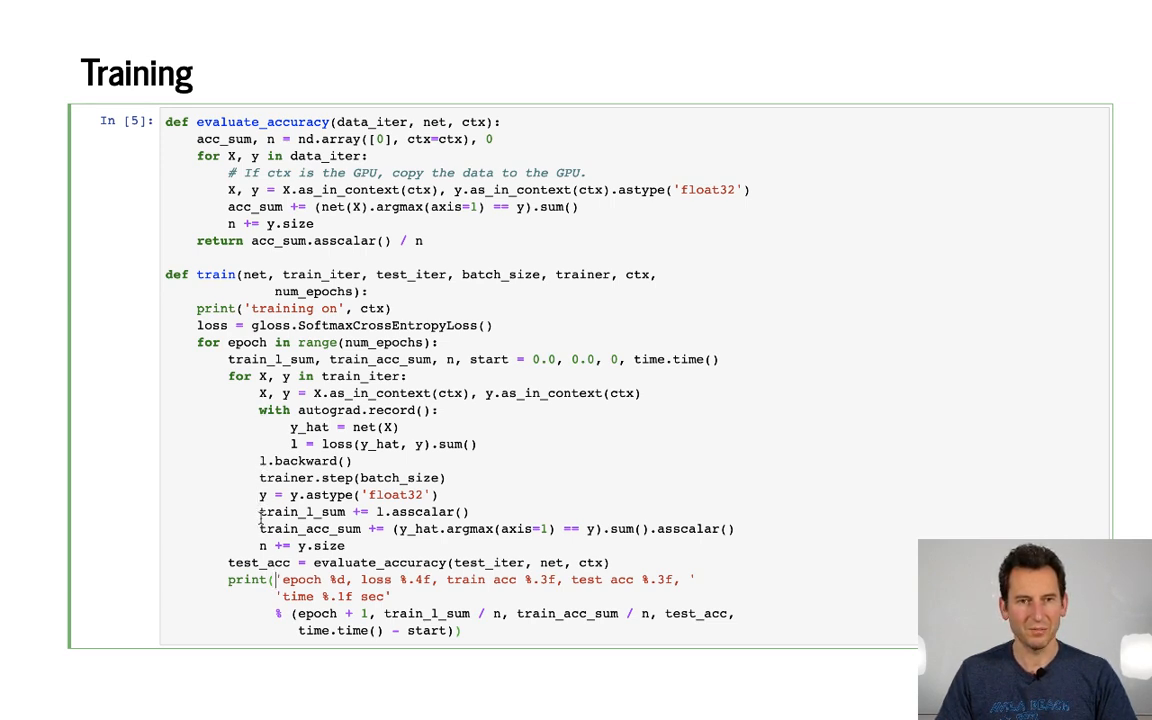
double_click(310, 528)
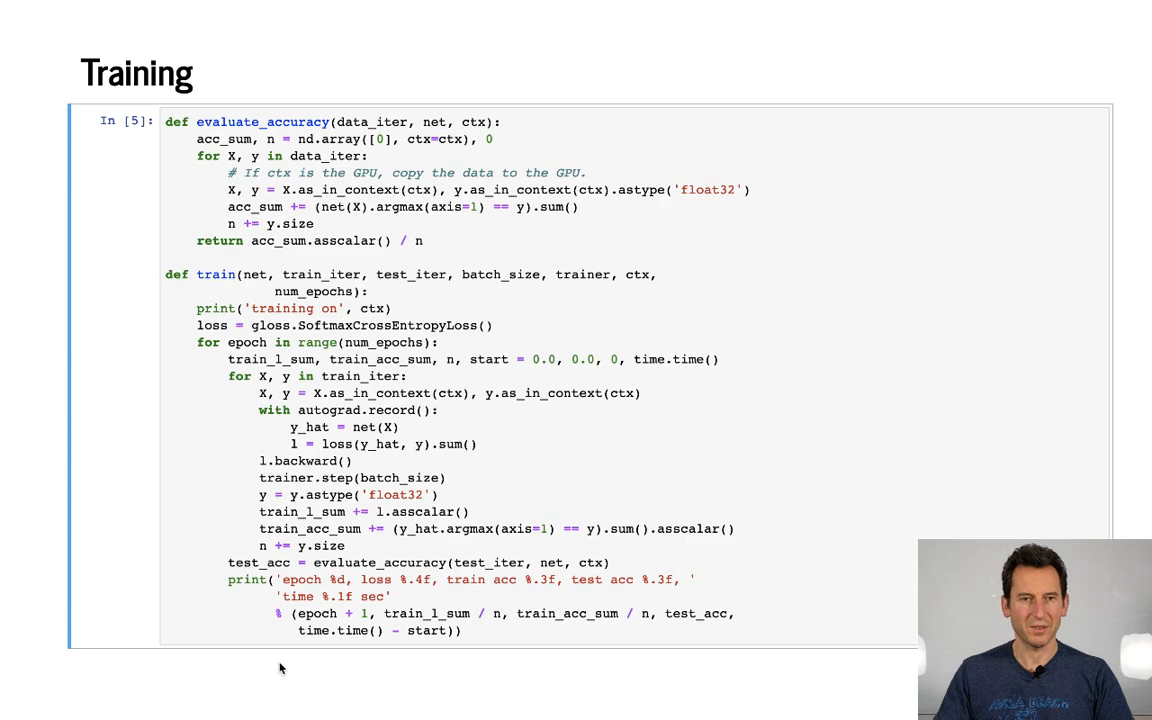
key("Right")
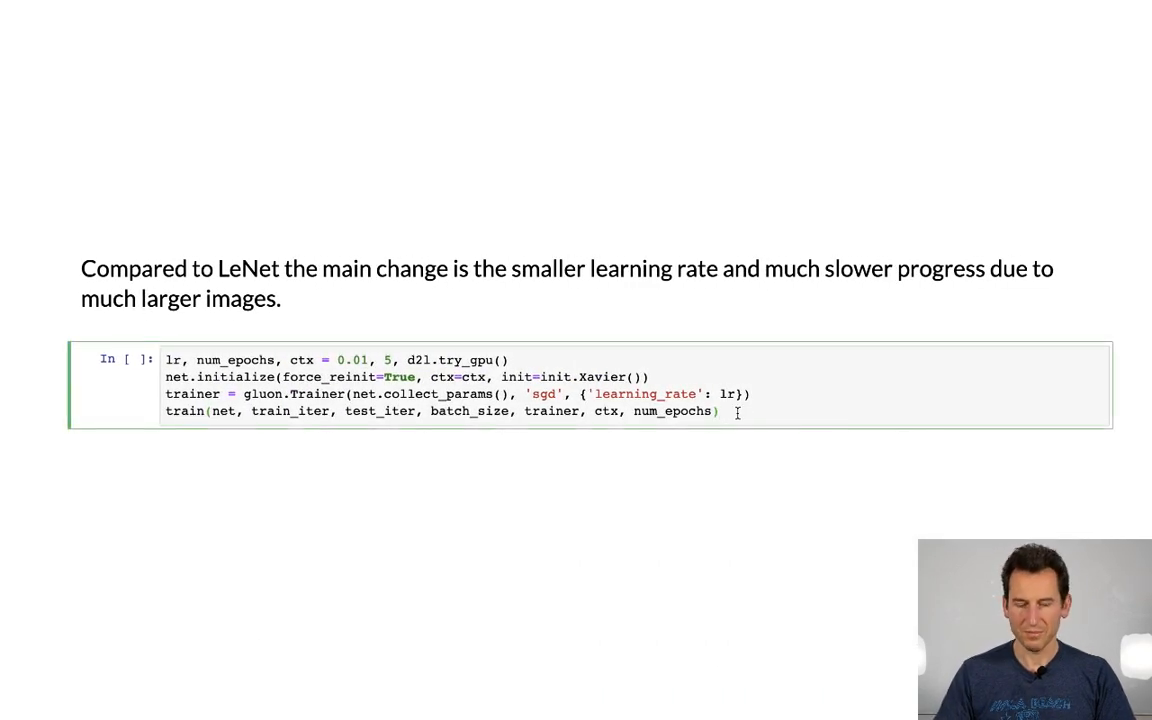
- Run the cell with lr 0.01 and 5 epochs to start AlexNet training on gpu(0)
key("shift+enter")
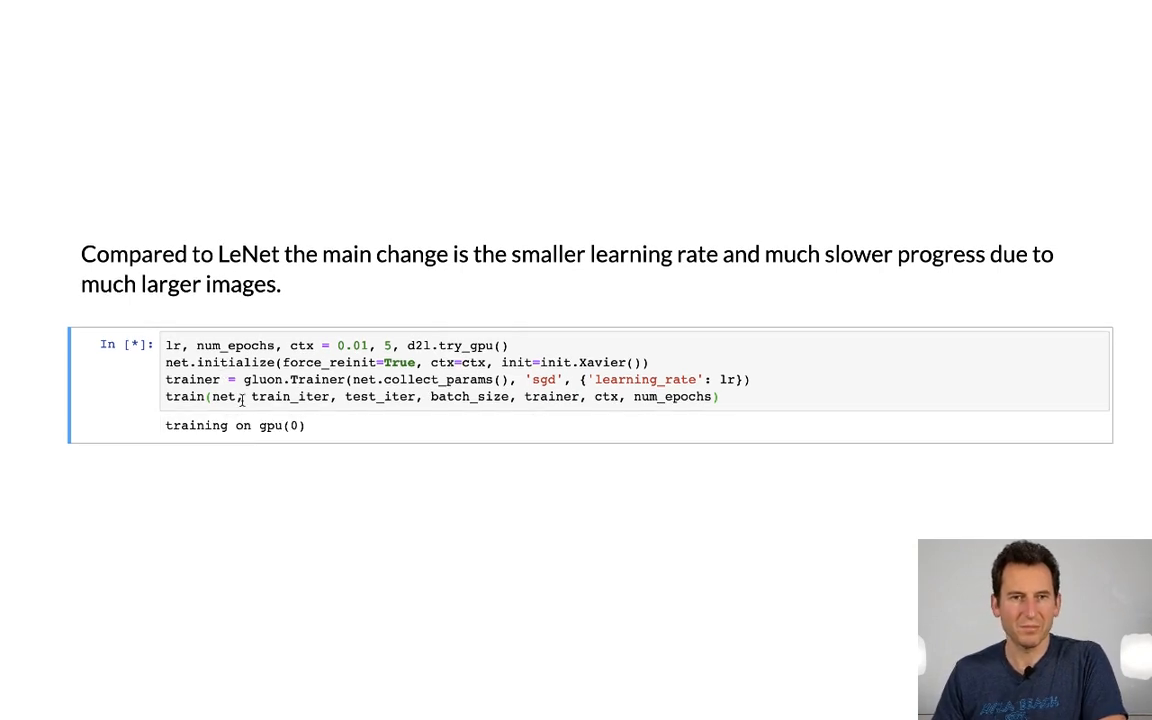
mouse_move(322, 430)
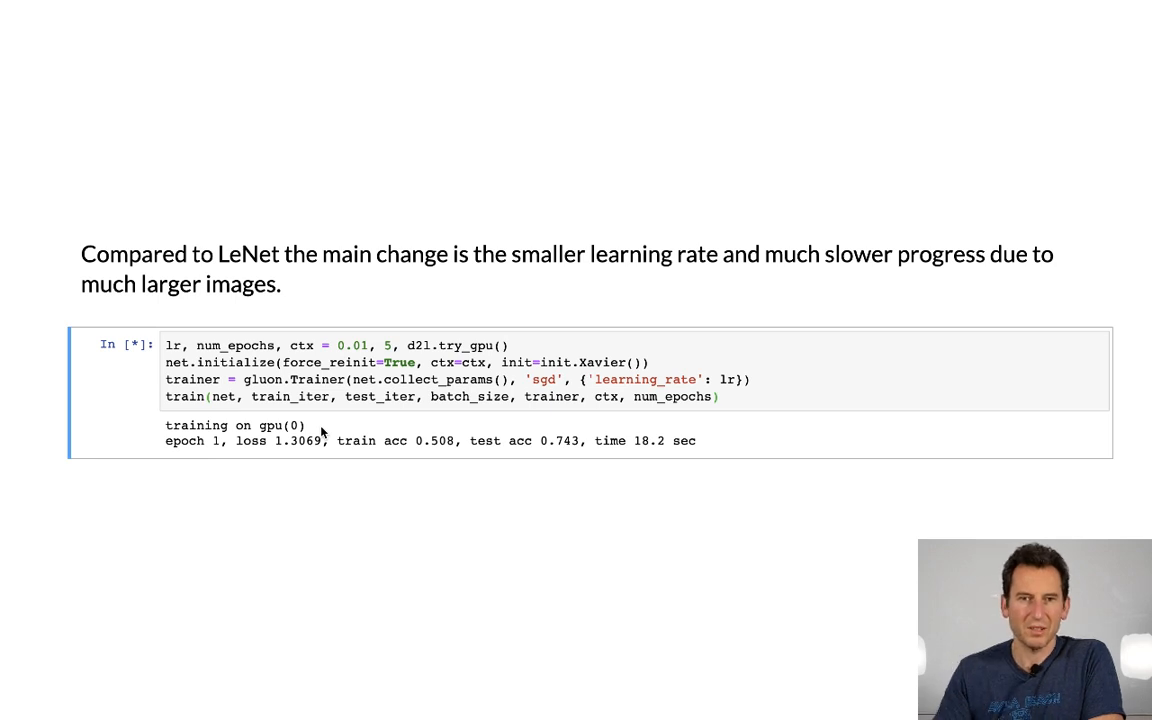
mouse_move(635, 443)
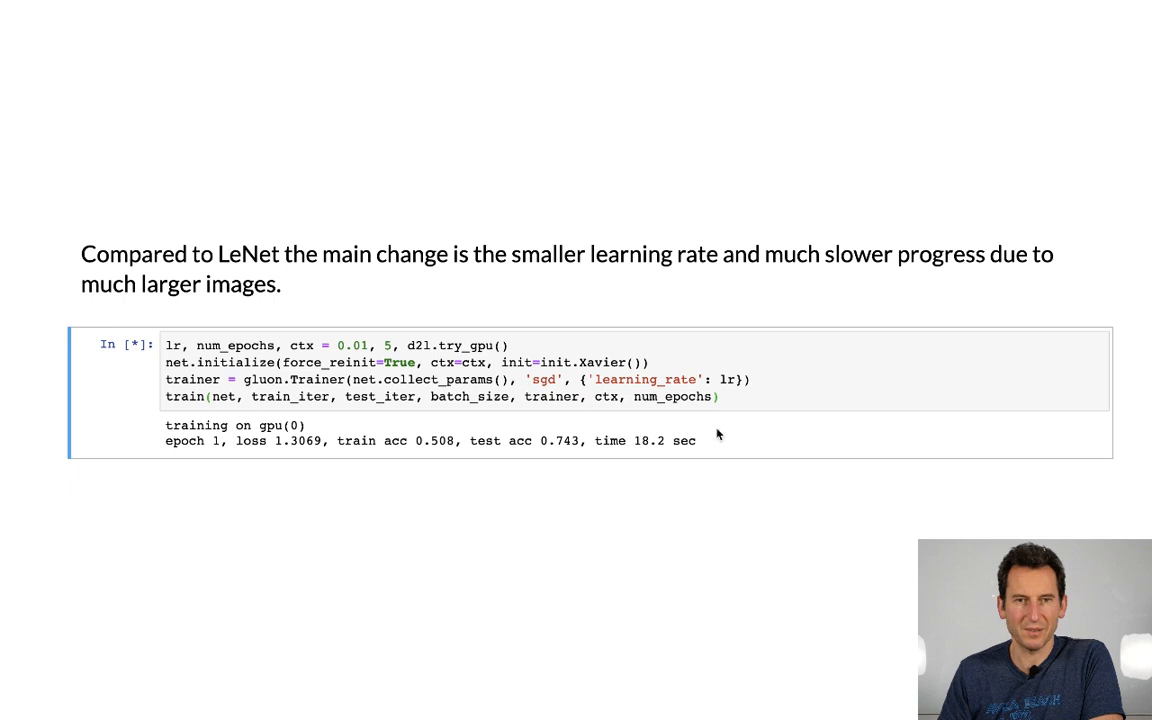
mouse_move(750, 446)
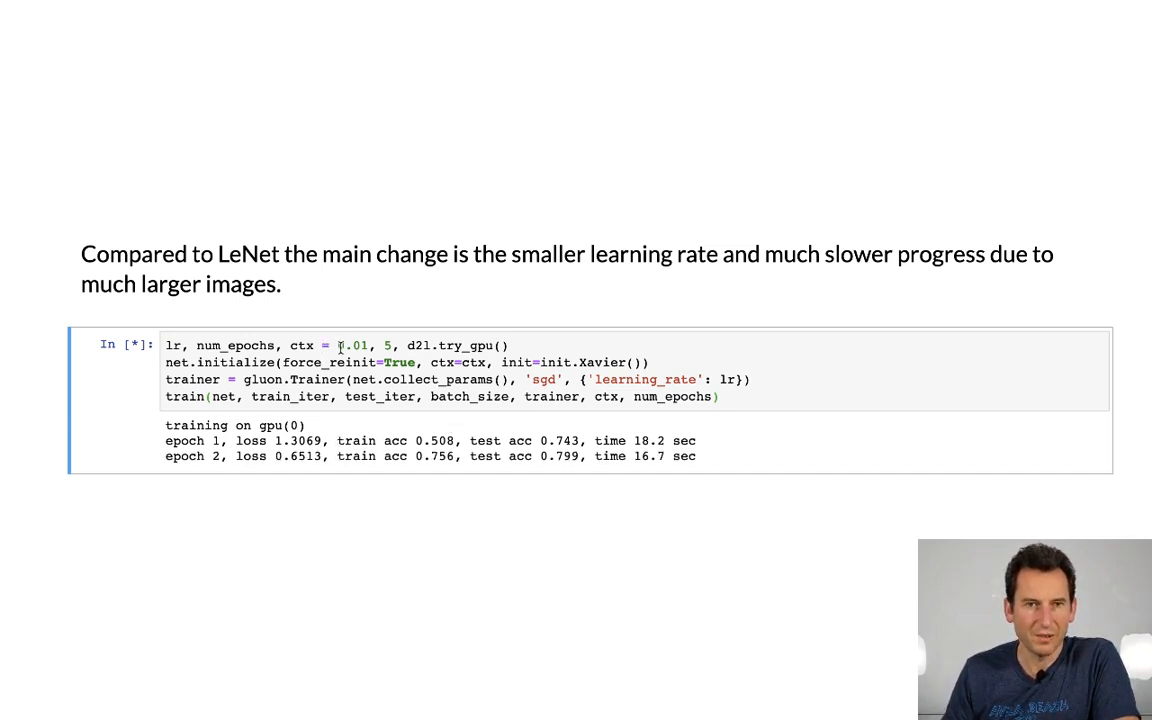
- Highlight the learning rate value while the second epoch's results print
double_click(352, 345)
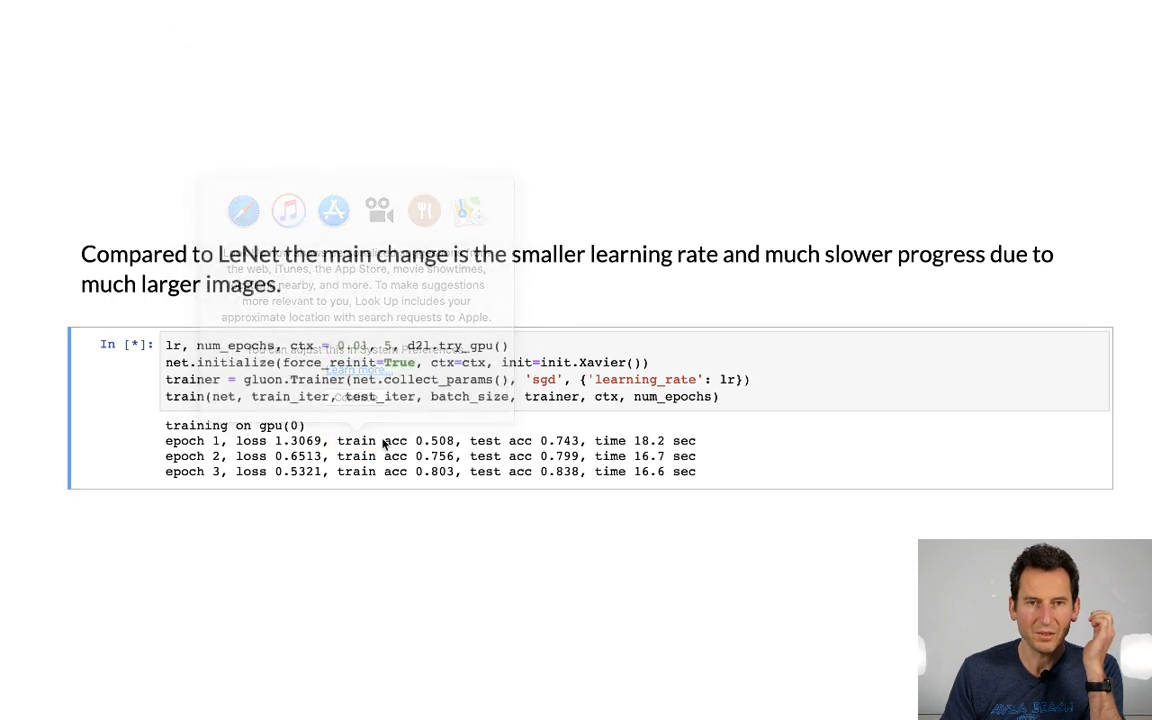
- Highlight the epoch 1 train acc figure and the final test accuracy 0.863
double_click(371, 440)
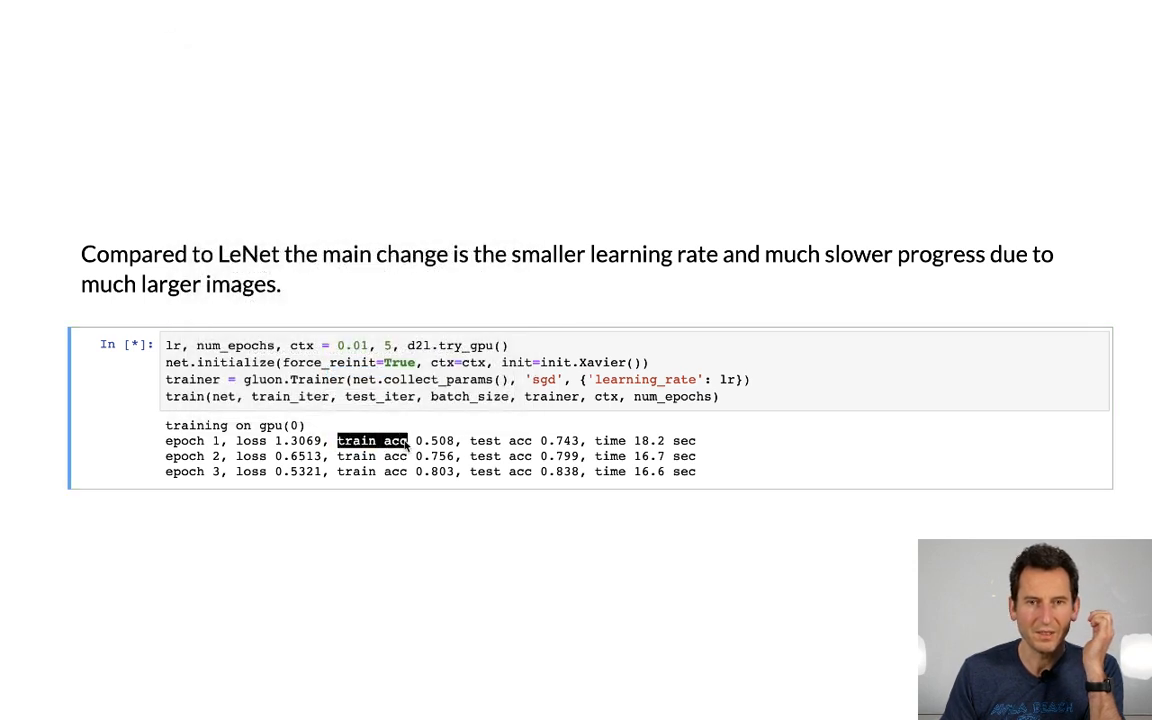
left_click_drag(337, 440, 588, 440)
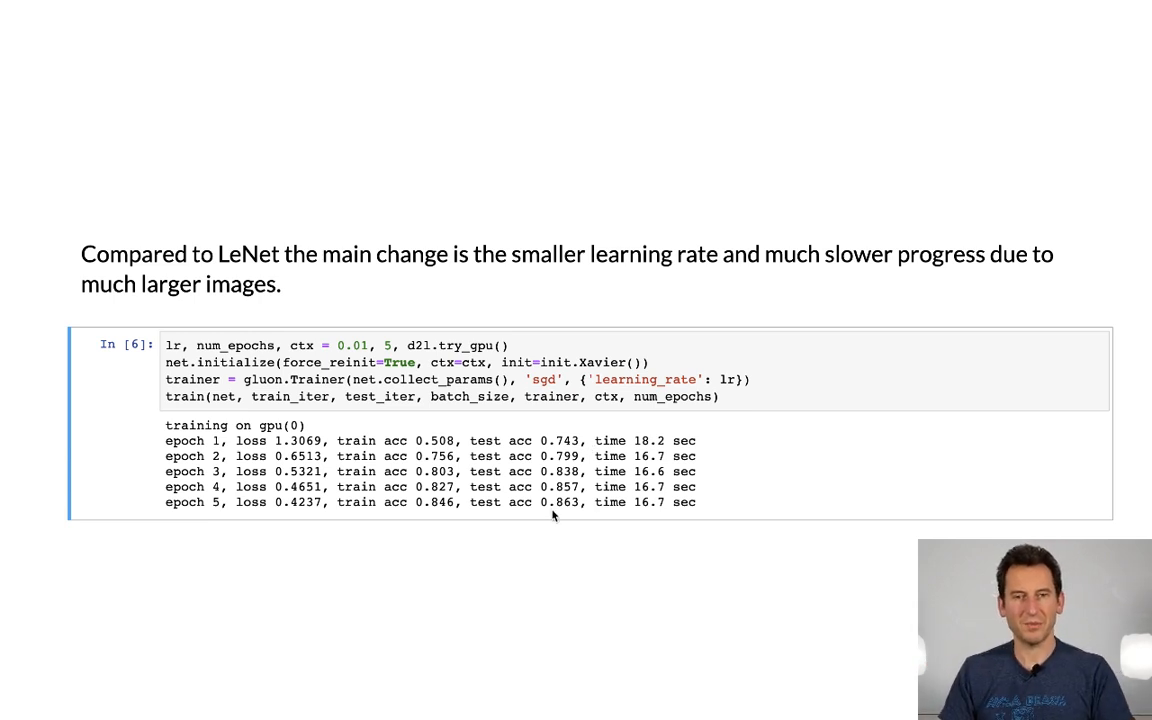
double_click(561, 502)
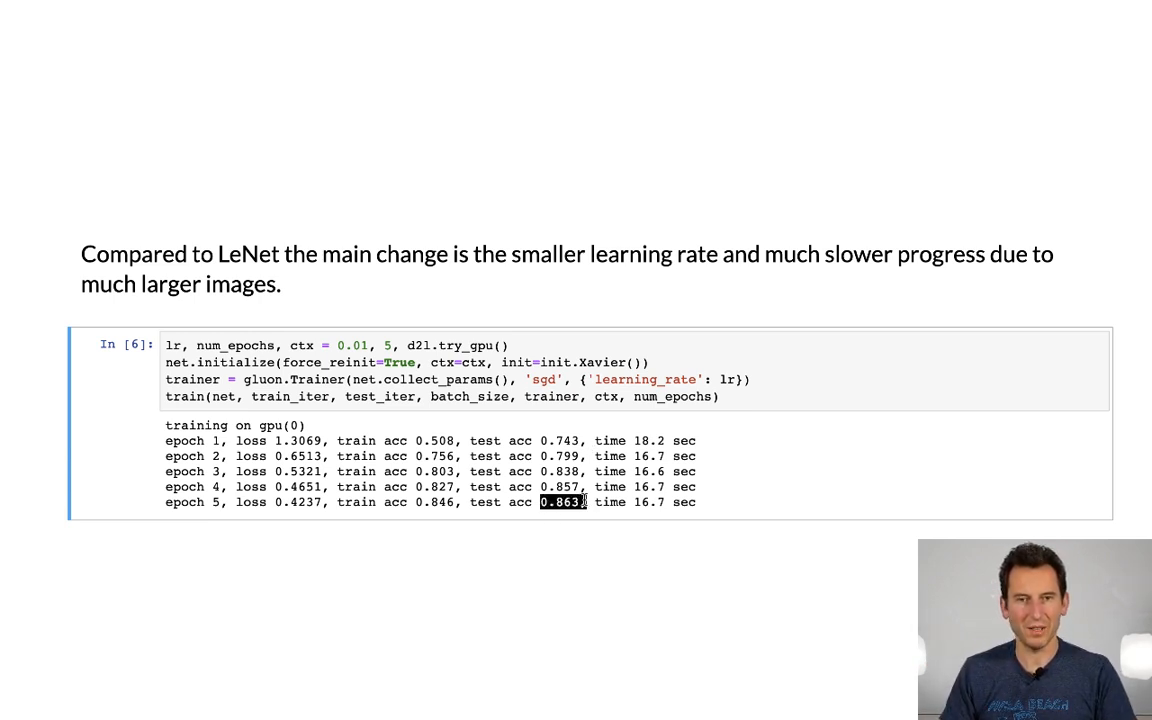